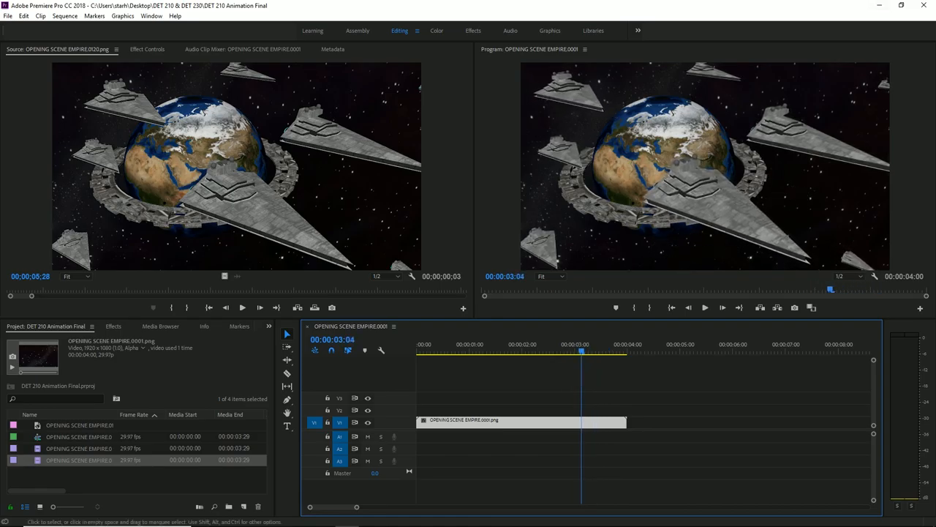
Play back the opening shot, switch to the Maya scene and clear the selection in the viewport
click(511, 351)
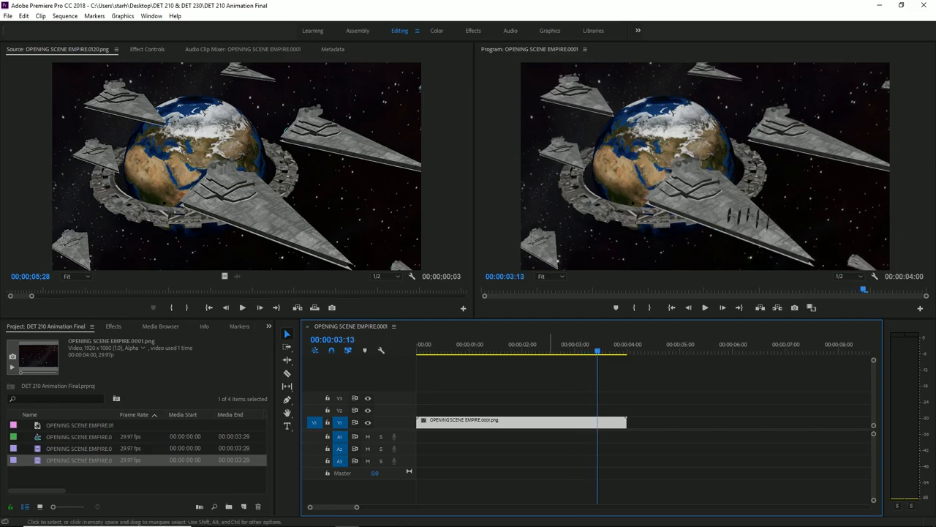
click(465, 518)
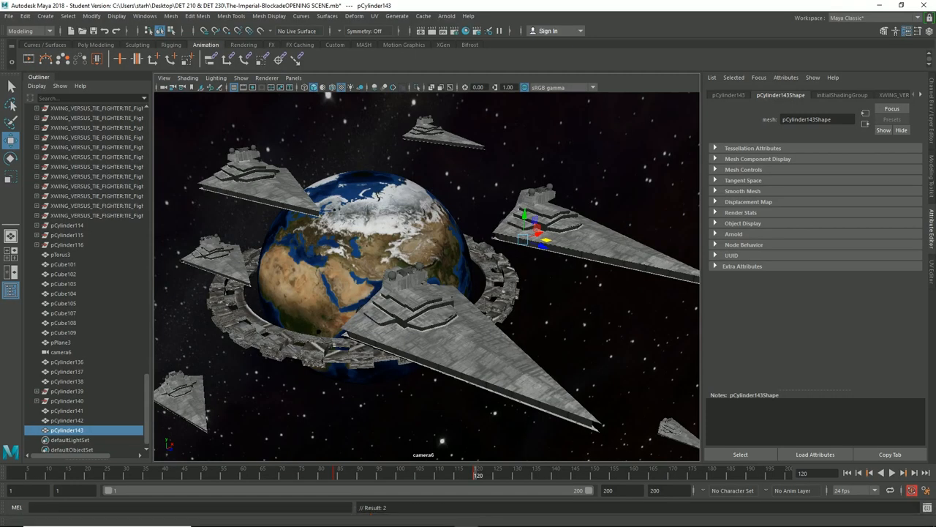
click(880, 471)
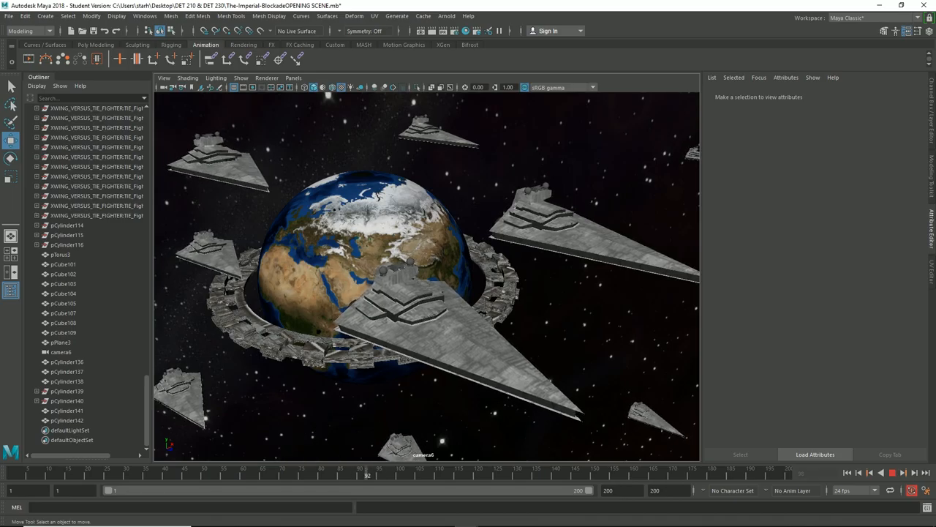
click(901, 471)
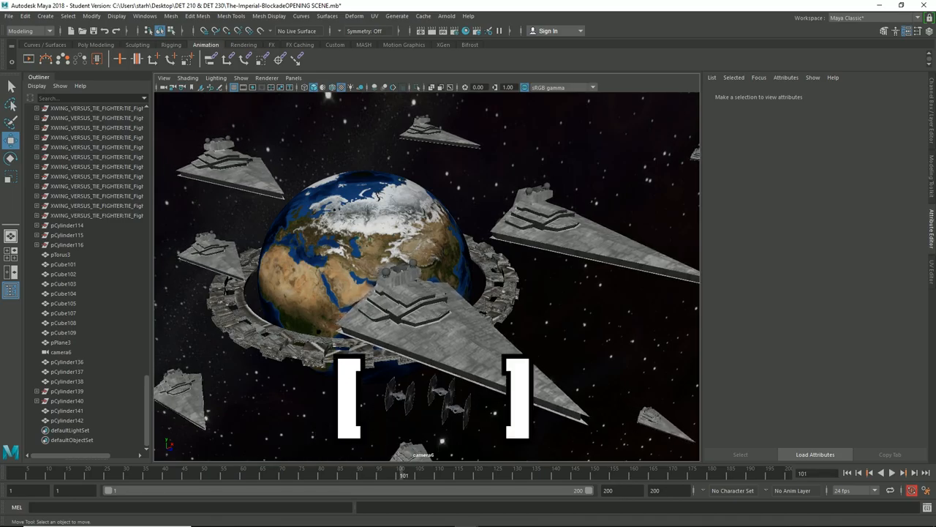
click(881, 472)
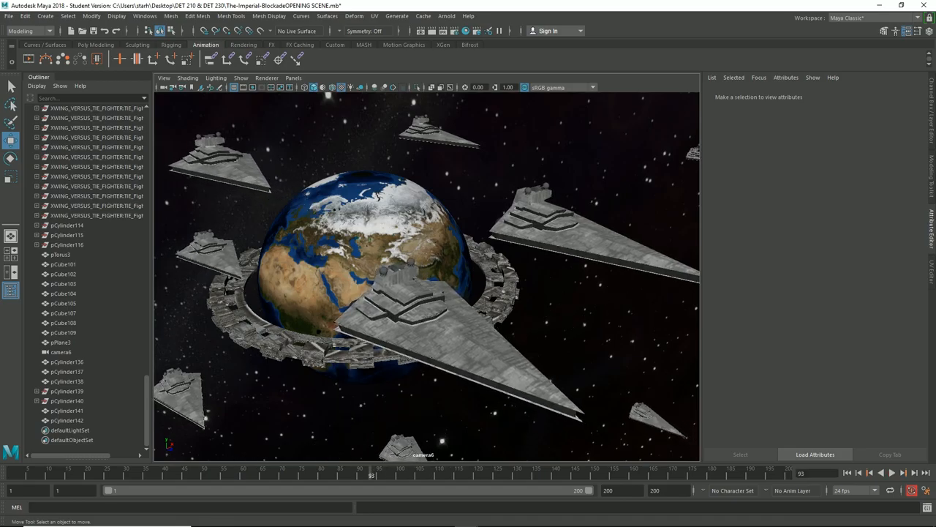
Look through XWING_VERSUS_TIE_FIGHTER:camera1 to see the TIE squadron below the Star Destroyers
click(164, 78)
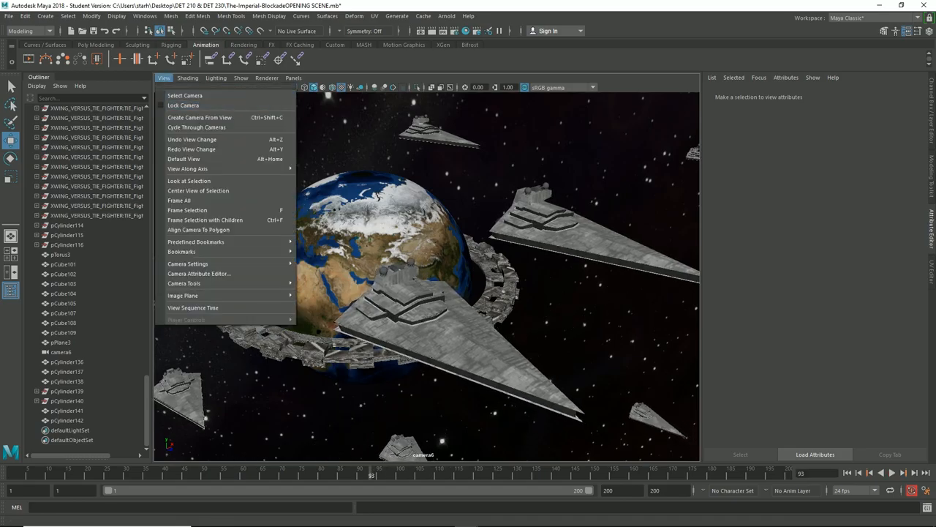
mouse_move(199, 117)
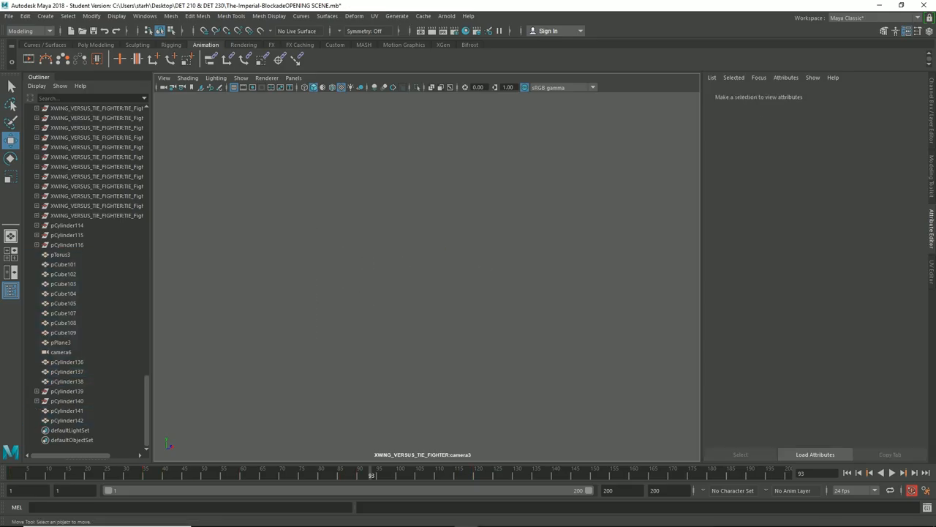
click(60, 342)
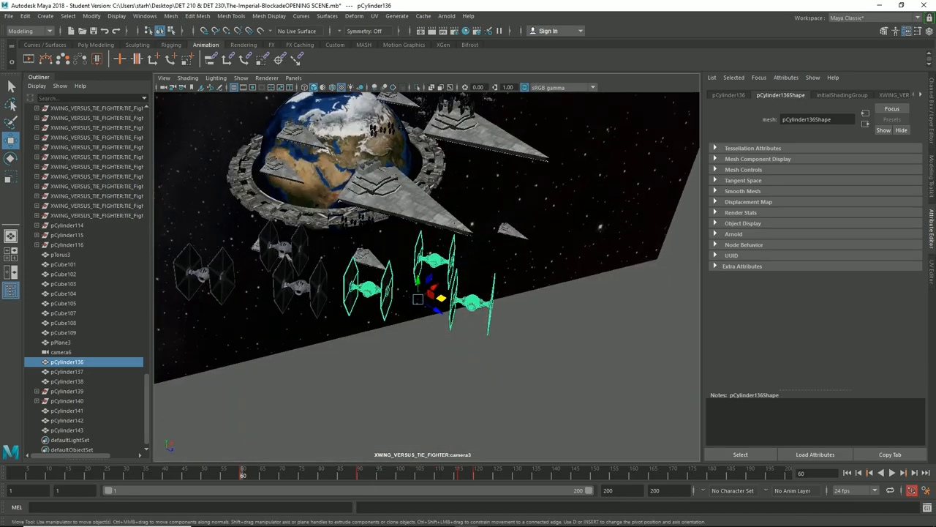
Reselect the TIE fighter squadron passing in front of the planet
click(881, 471)
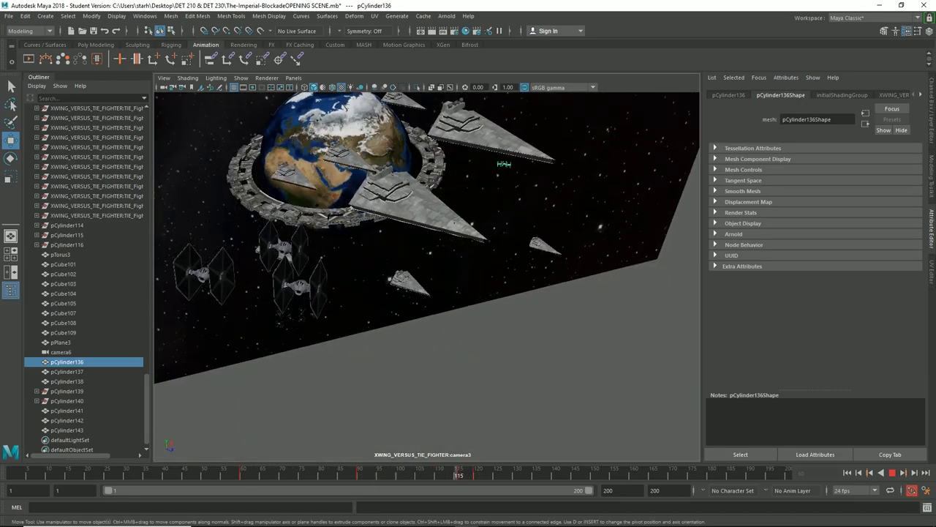
click(490, 474)
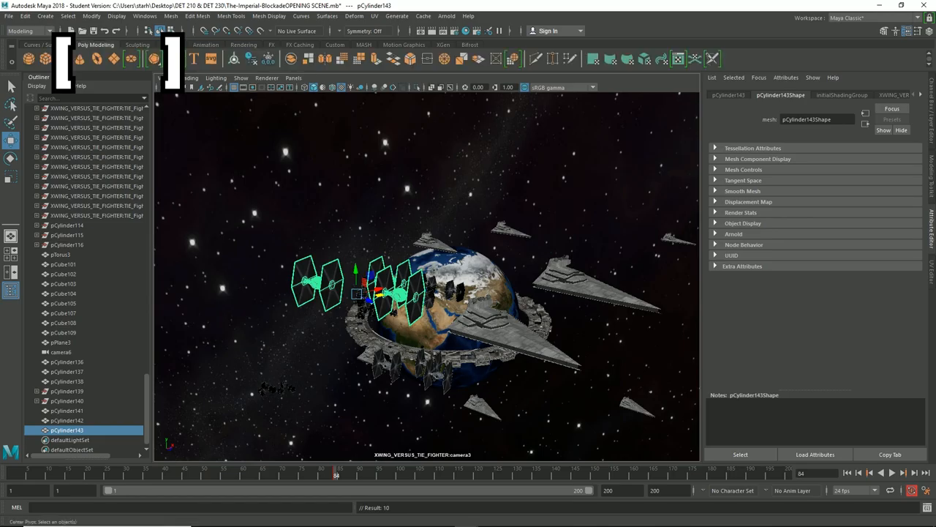
Translate the TIE squadron toward the planet and the distant Star Destroyers and key it
click(205, 44)
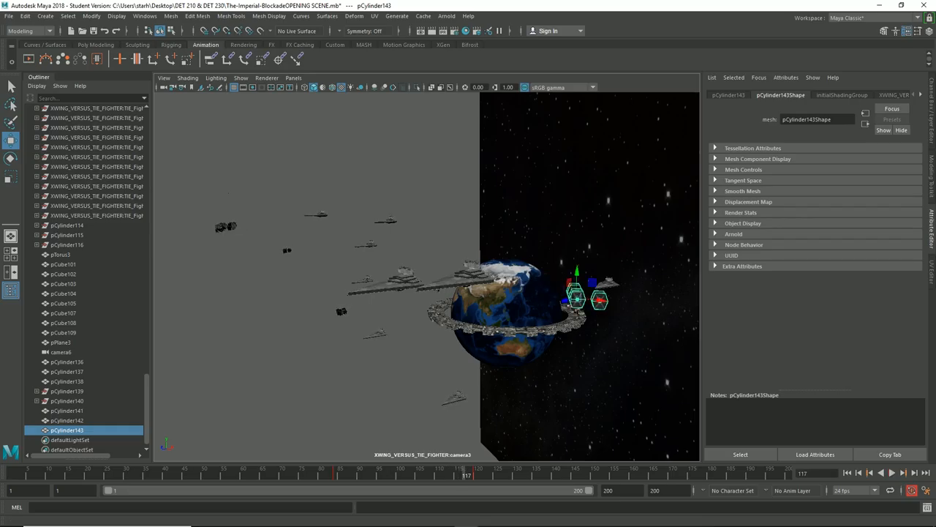
Return to camera1, place the squadron before the right-hand Star Destroyer and ready the Scale tool
click(164, 77)
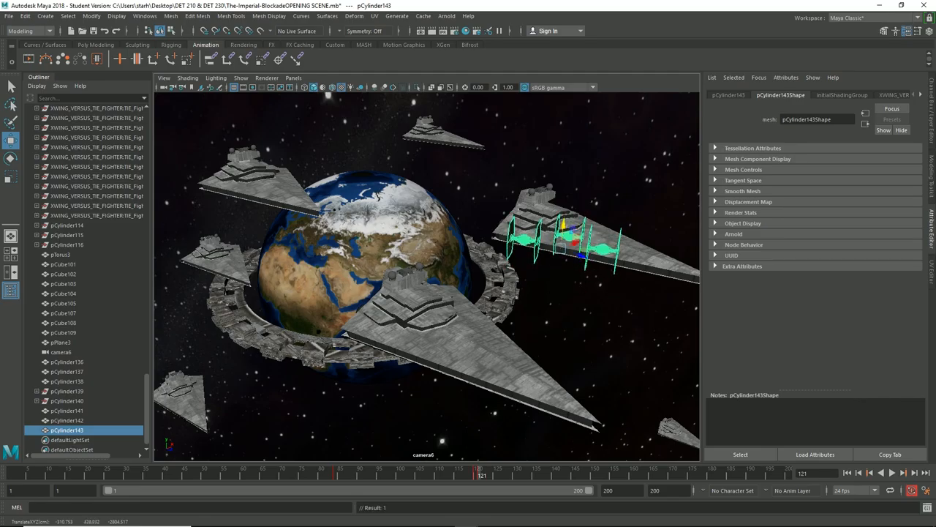
click(62, 263)
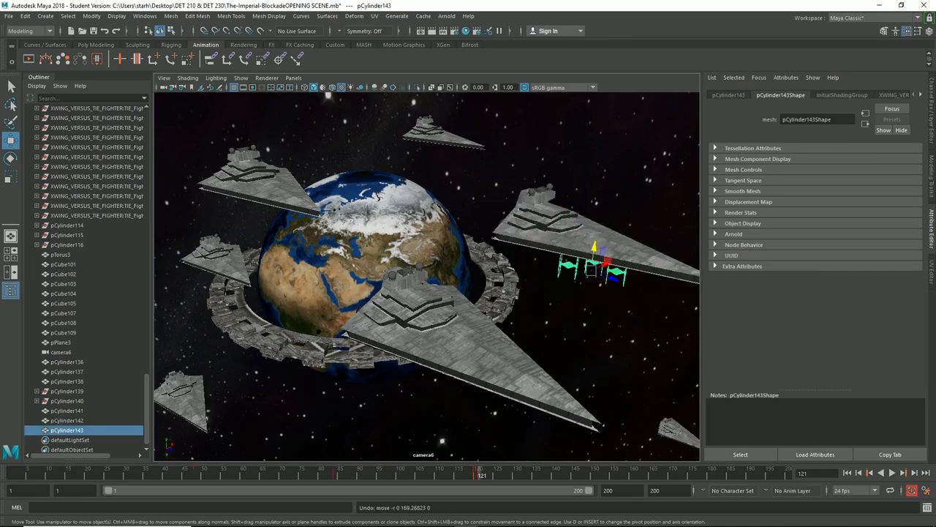
Scale the TIE squadron down so it appears to fly away past the Star Destroyer
drag(592, 263, 632, 187)
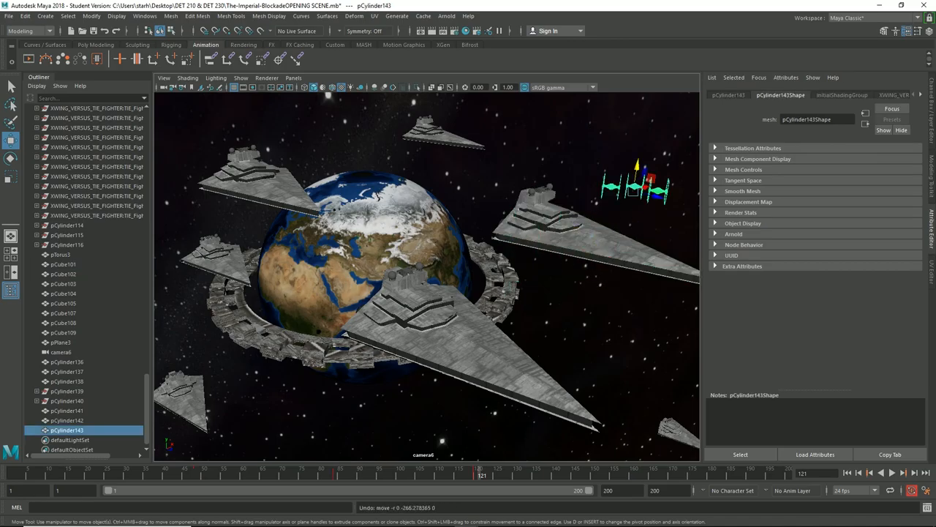